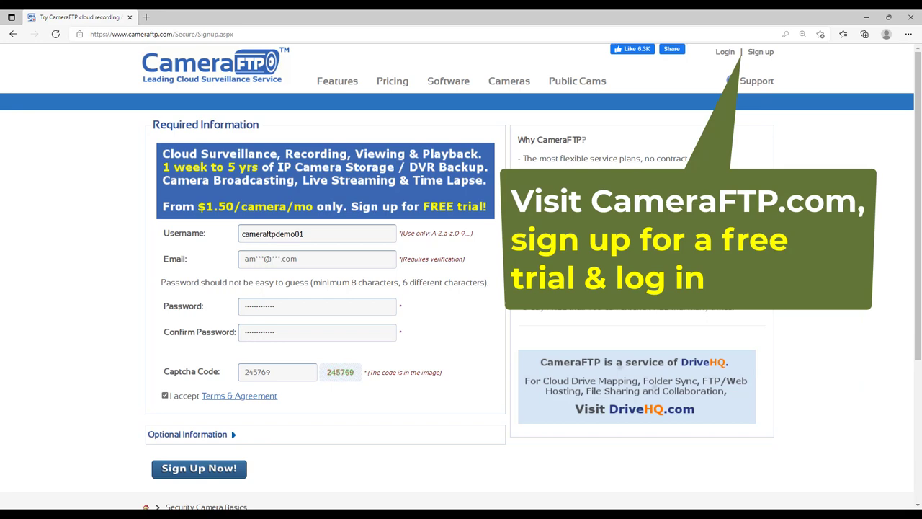
Submit the free trial sign-up, save the DemoCamera camera, and open its settings
click(198, 469)
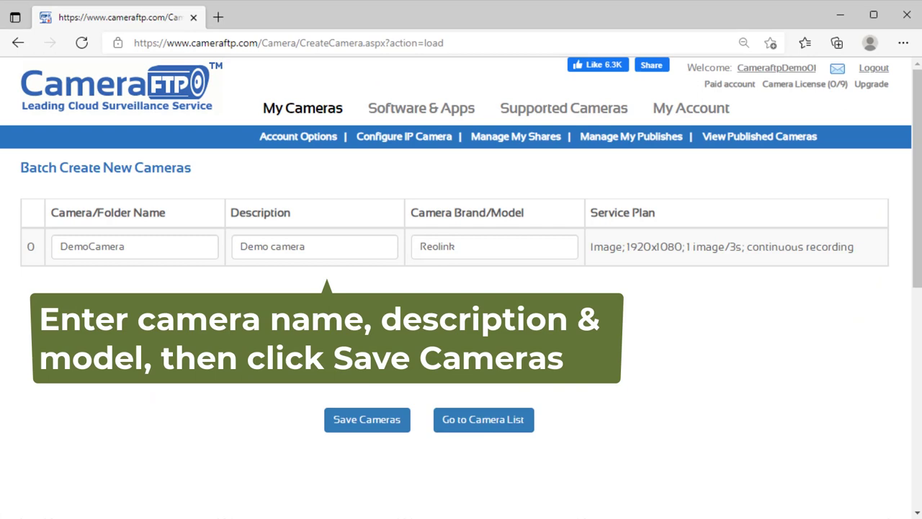
click(367, 420)
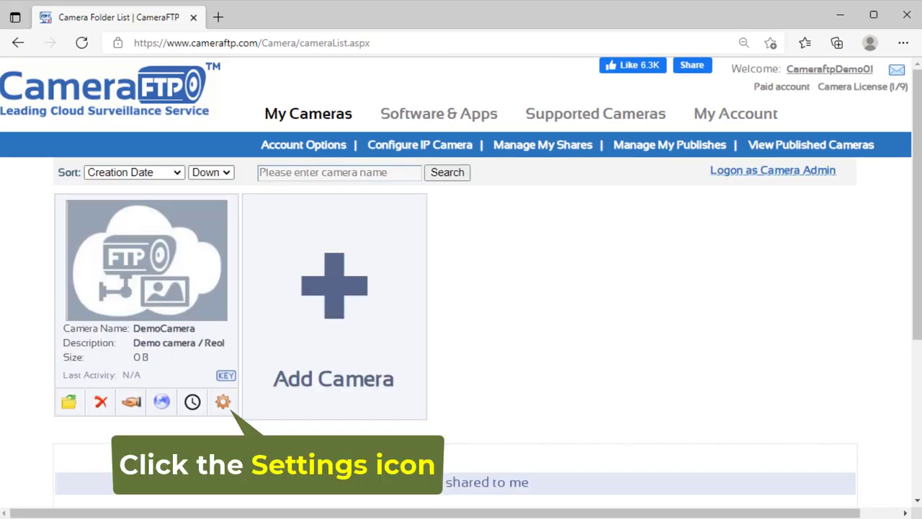
click(223, 401)
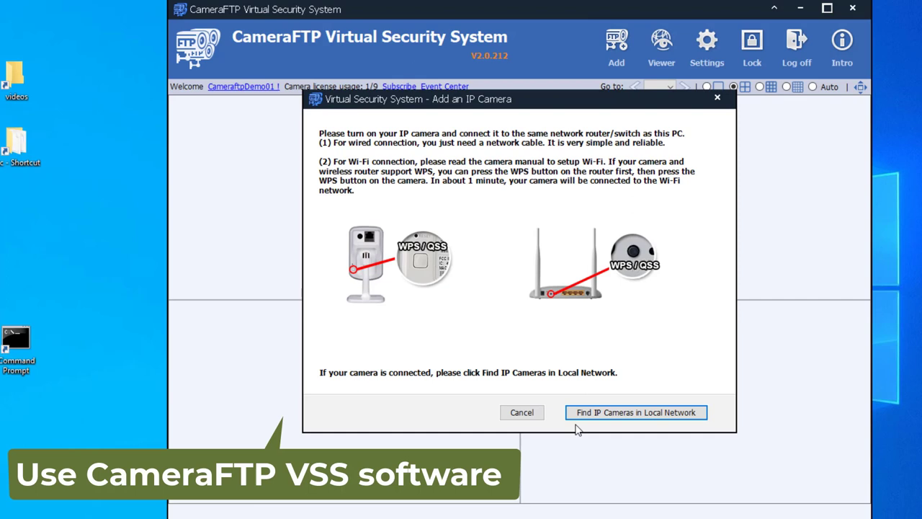
Scan the local network for IP cameras and pick the one at 192.168.1.64
click(635, 412)
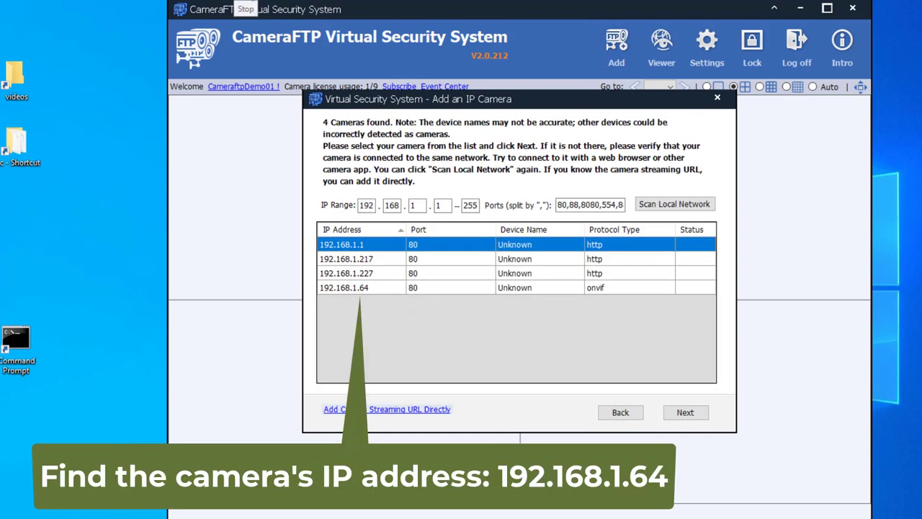
click(344, 287)
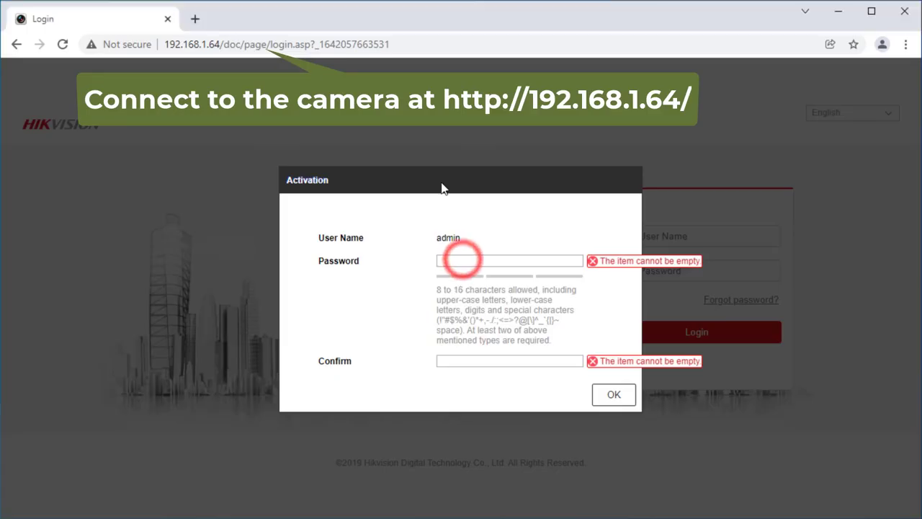
Enter a new admin password to activate the camera and finish the security question
text(••••••)
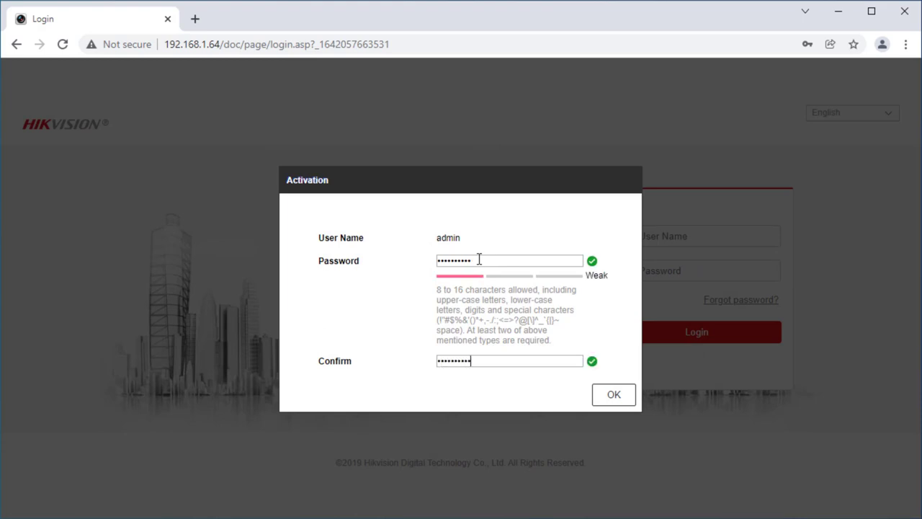
click(613, 394)
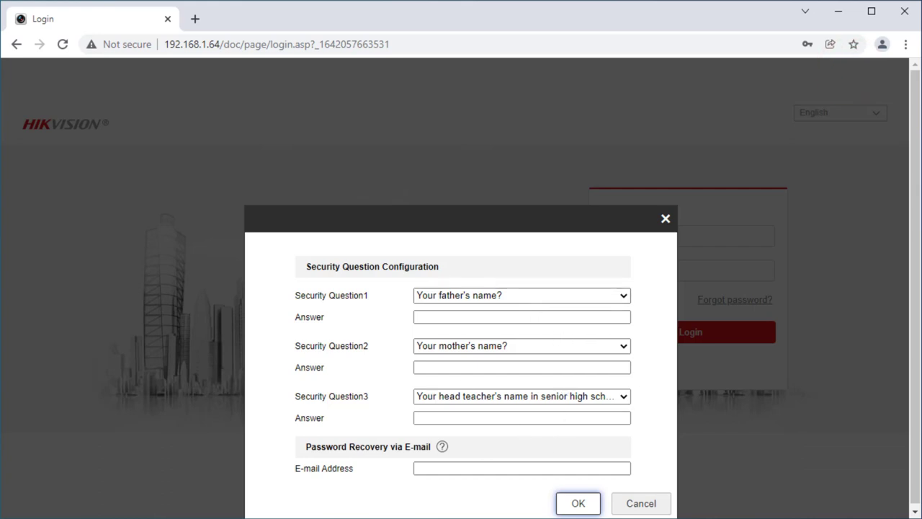
click(578, 503)
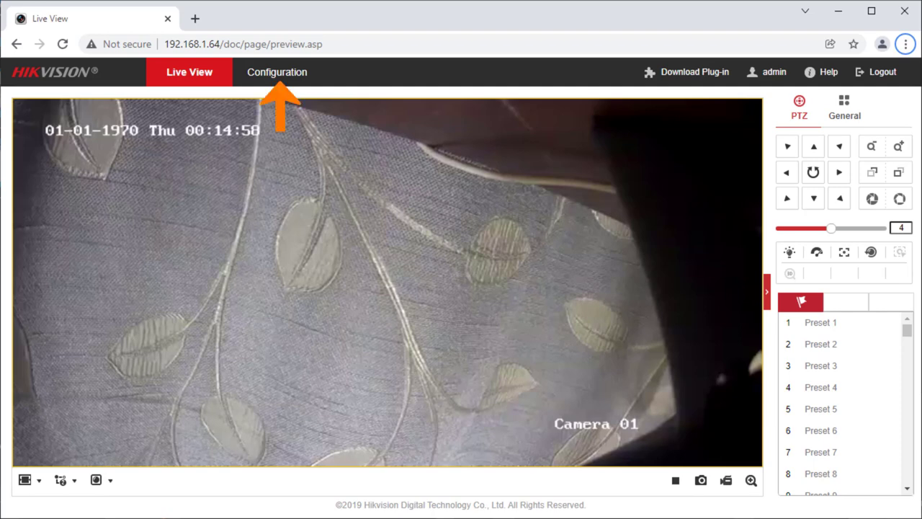
Tick DHCP under Network > Basic Settings in Configuration and save
click(277, 71)
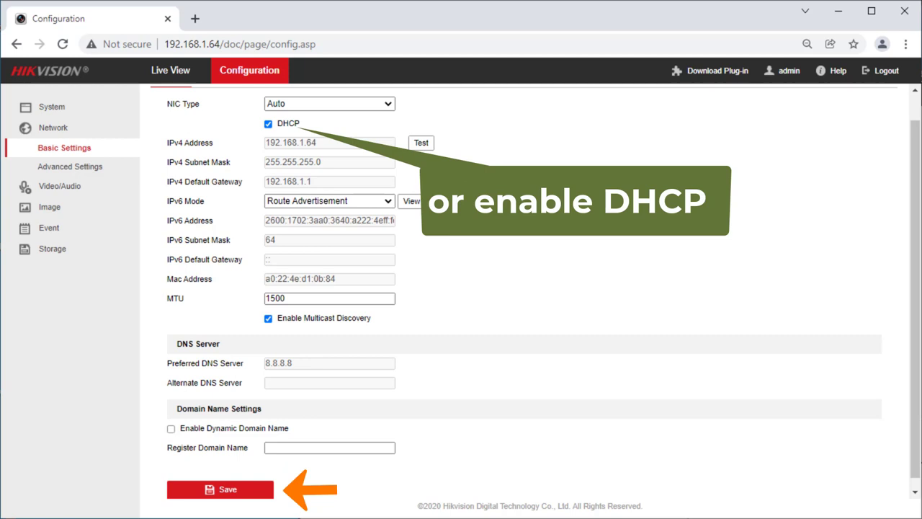
click(220, 490)
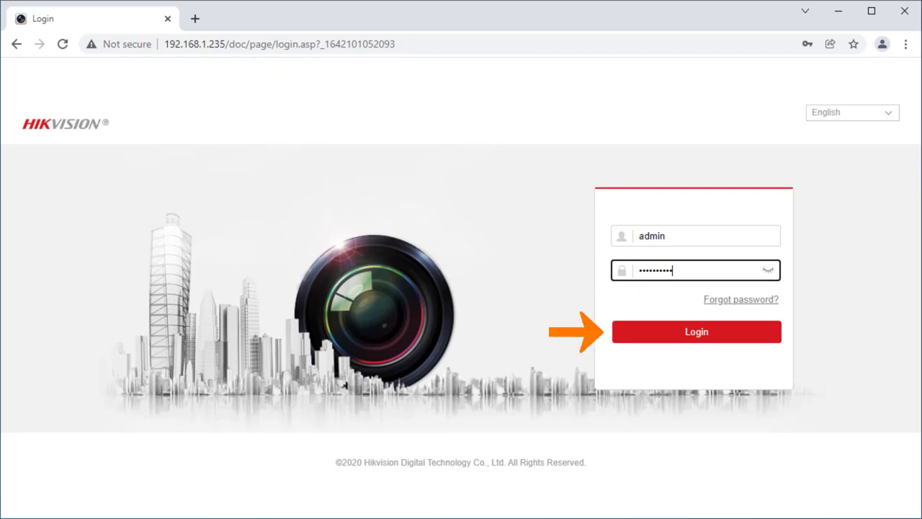
Log in at 192.168.1.235 with admin credentials and enter Configuration
click(696, 331)
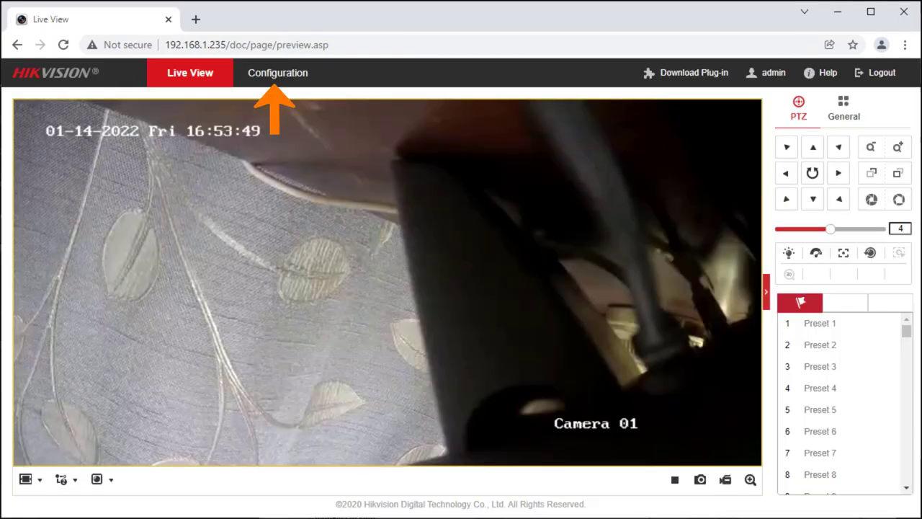
click(277, 72)
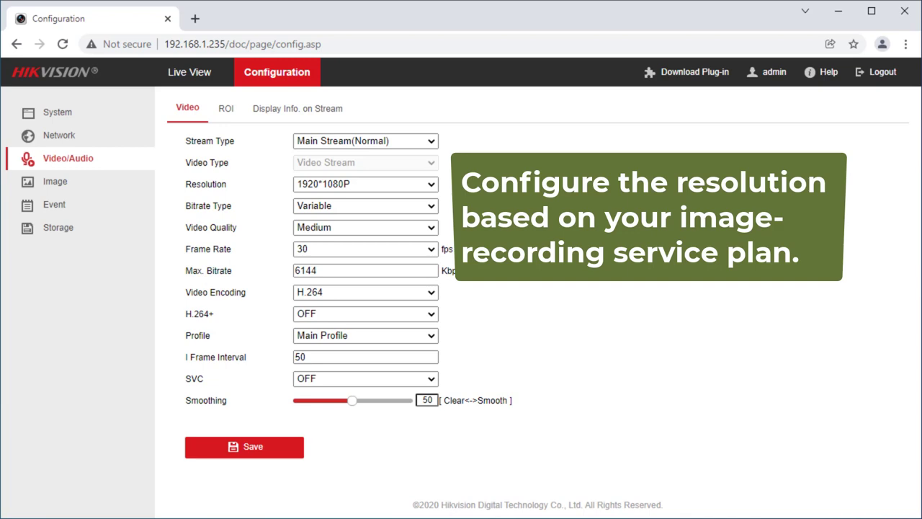
Save the Video settings with main stream resolution 1920*1080P
click(59, 135)
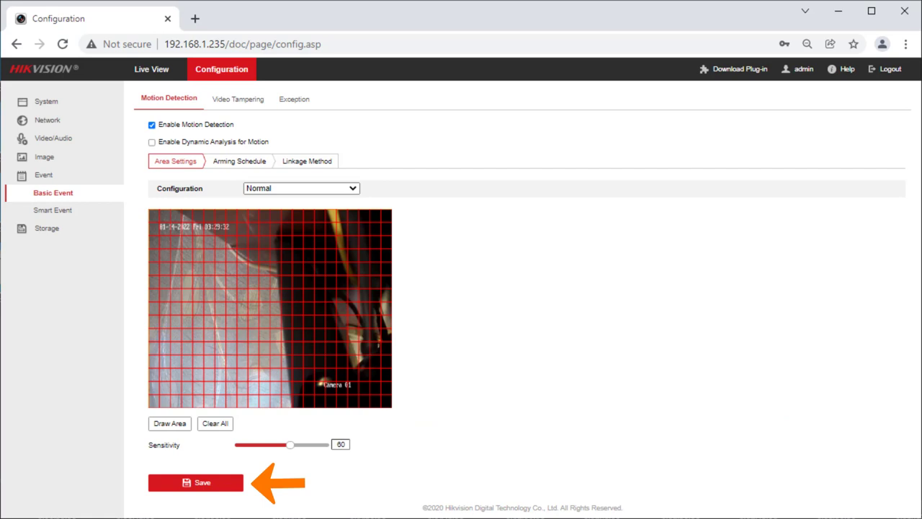
Save a full-image motion detection area and a 24/7 arming schedule
click(240, 161)
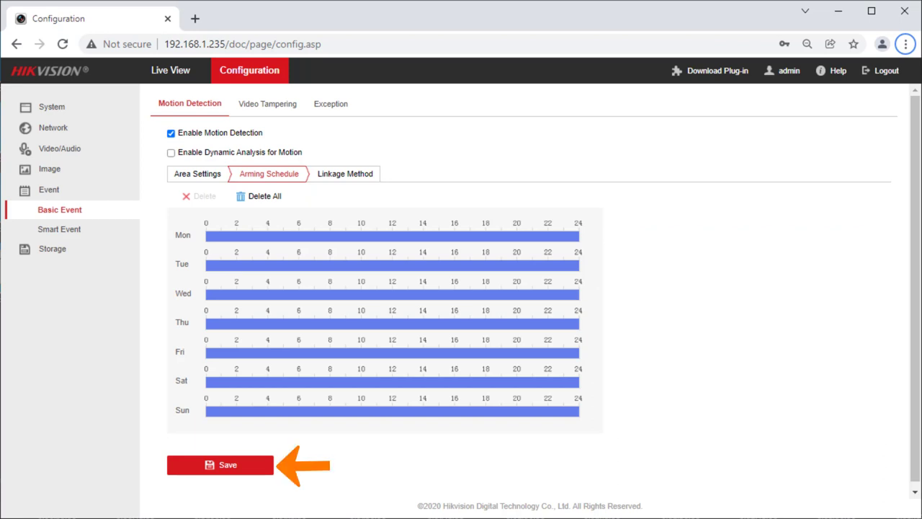
click(345, 174)
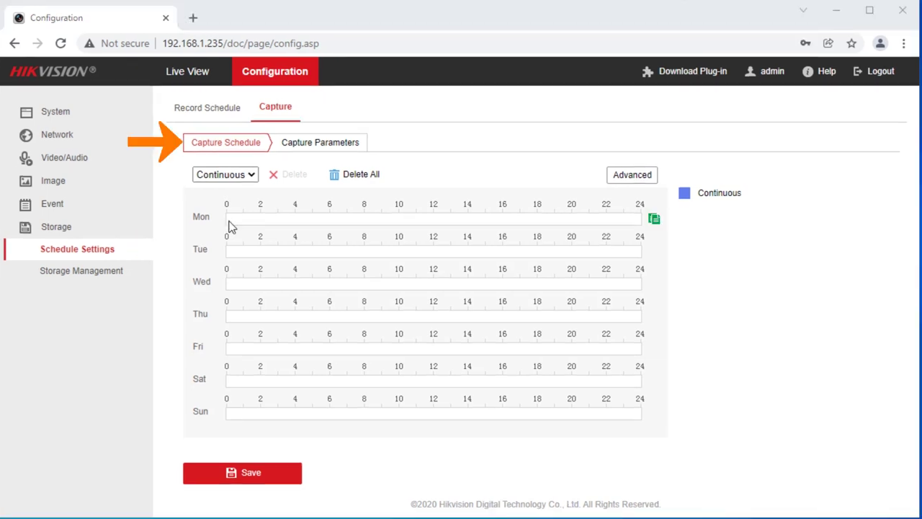
Mark Monday 0–24 as continuous capture and copy it to all days
drag(227, 218, 640, 219)
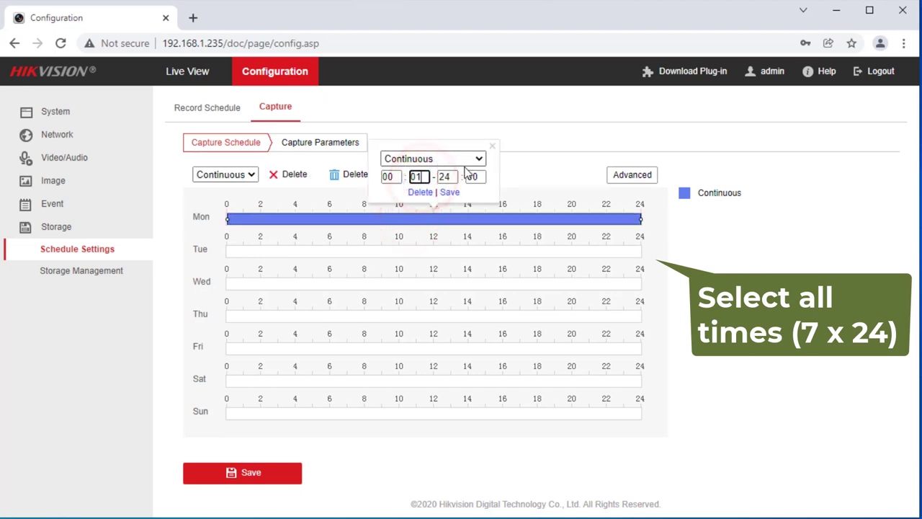
click(582, 177)
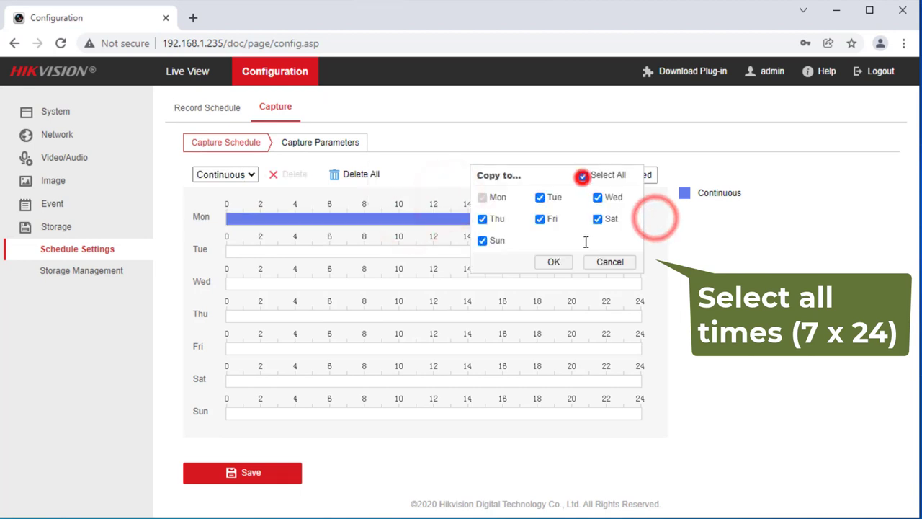
click(320, 138)
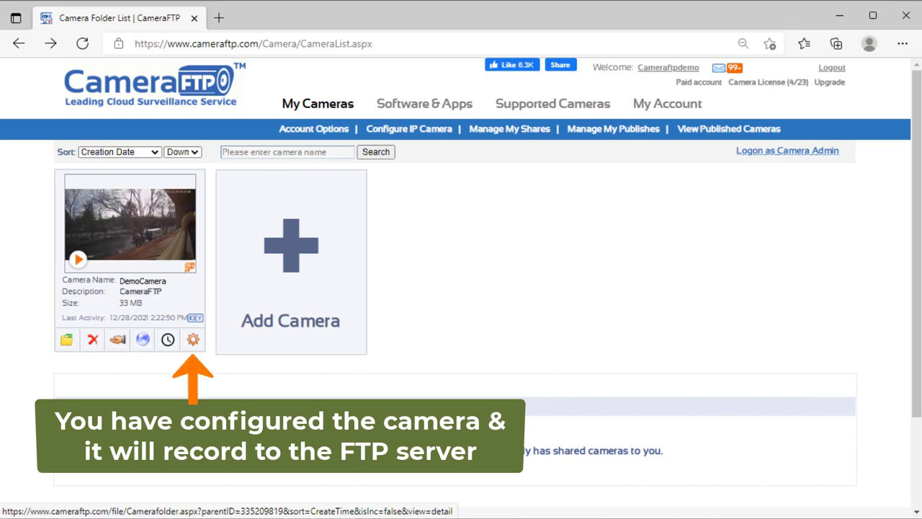
Open DemoCamera's FTP folder of uploaded recordings from My Cameras
click(192, 339)
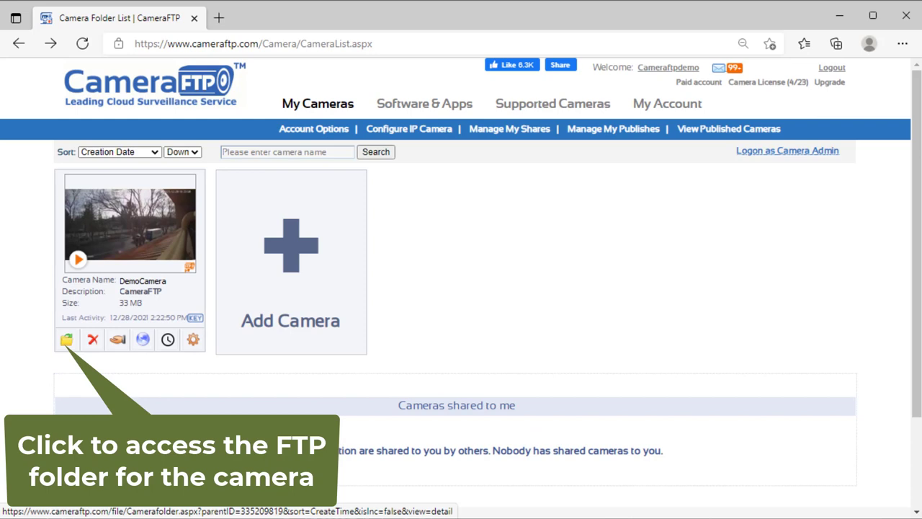
click(66, 340)
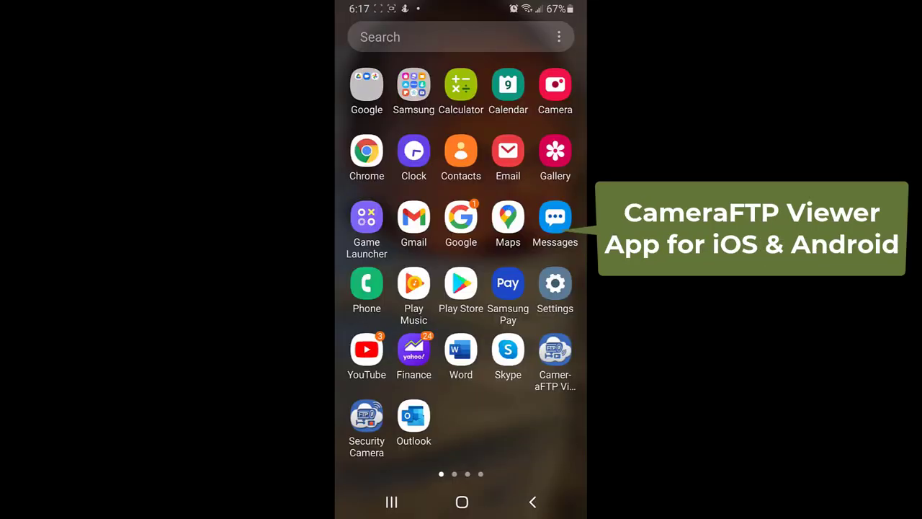
Launch CameraFTP Viewer and open the Window Curtain camera's feed
click(555, 357)
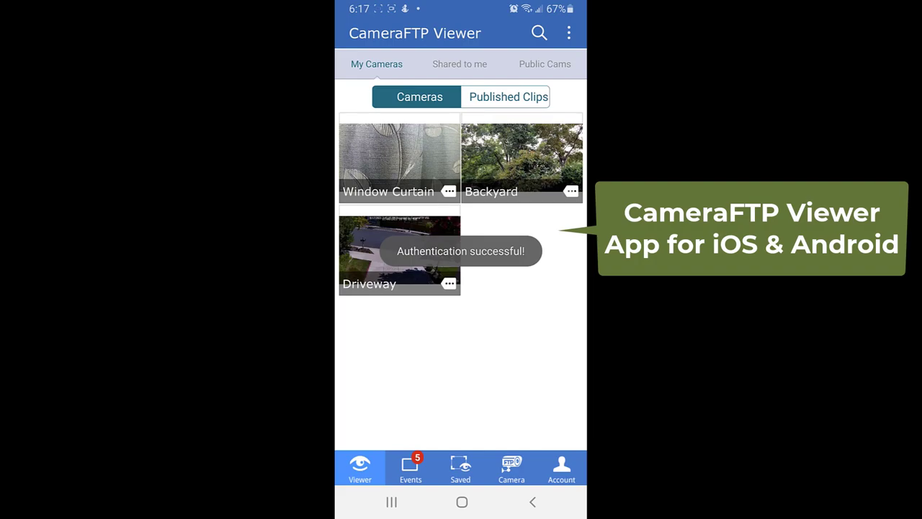
click(521, 162)
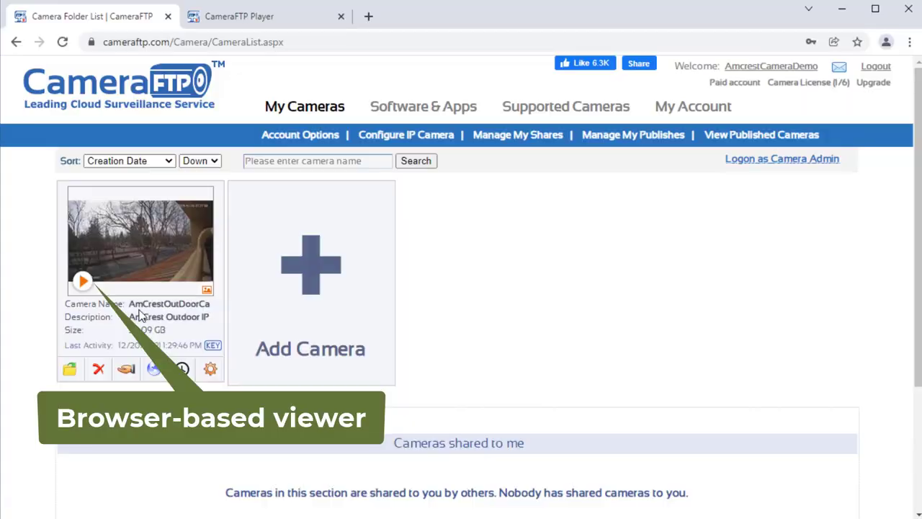
mouse_move(104, 272)
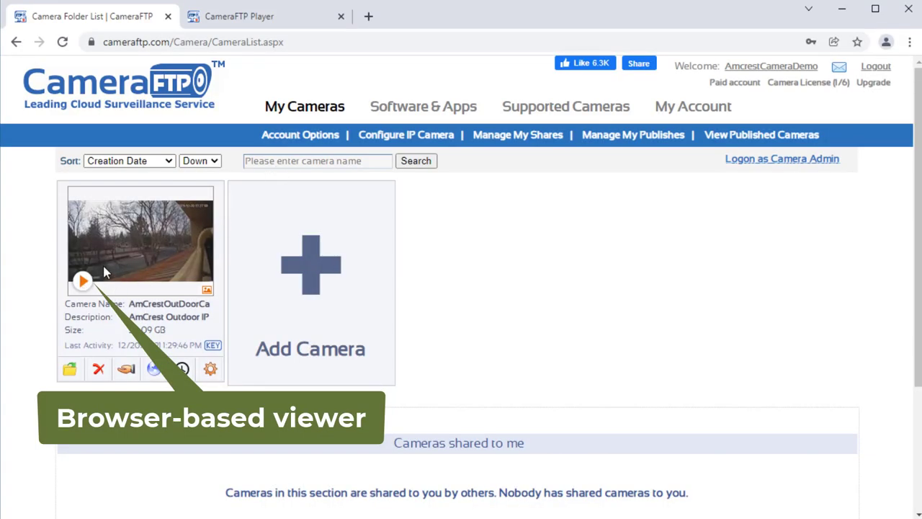
Start playback of the outdoor camera's recordings from its My Cameras thumbnail
click(82, 281)
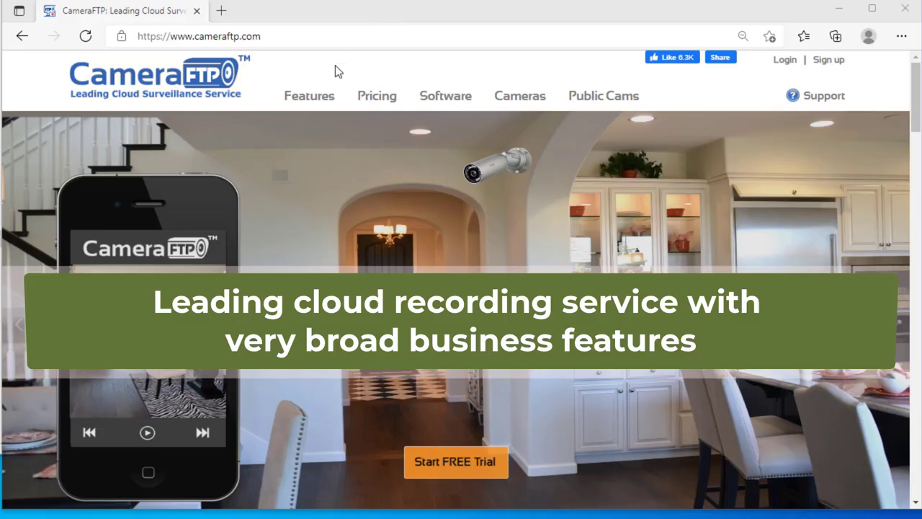
Browse the Features page down to the cloud storage, DVR backup and time-lapse cards
click(308, 95)
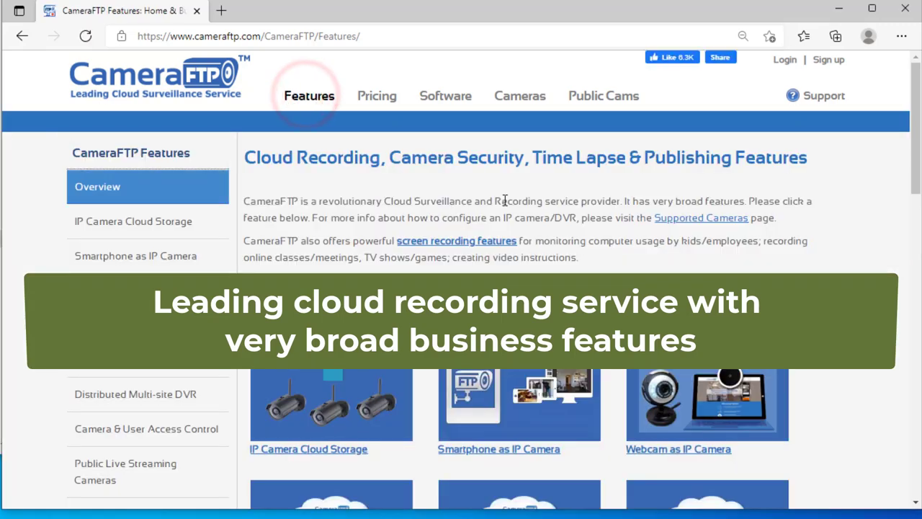
scroll(down, 3)
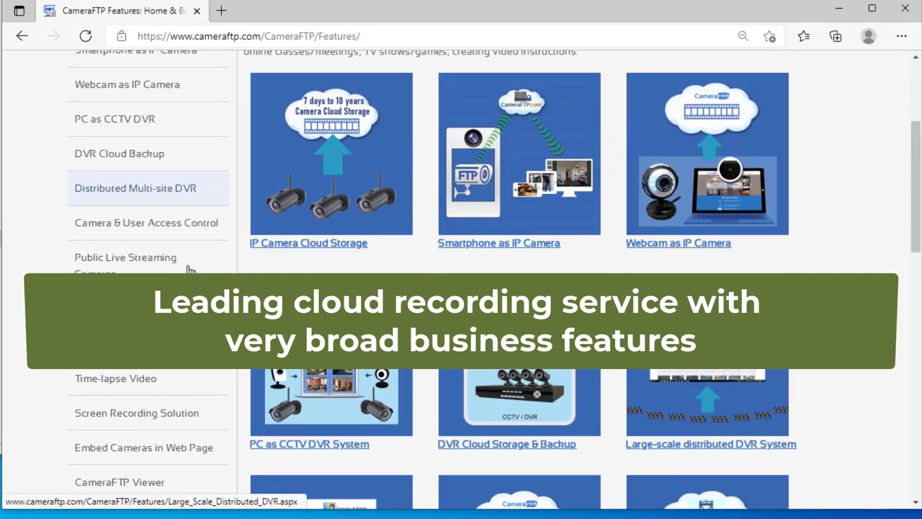
scroll(down, 3)
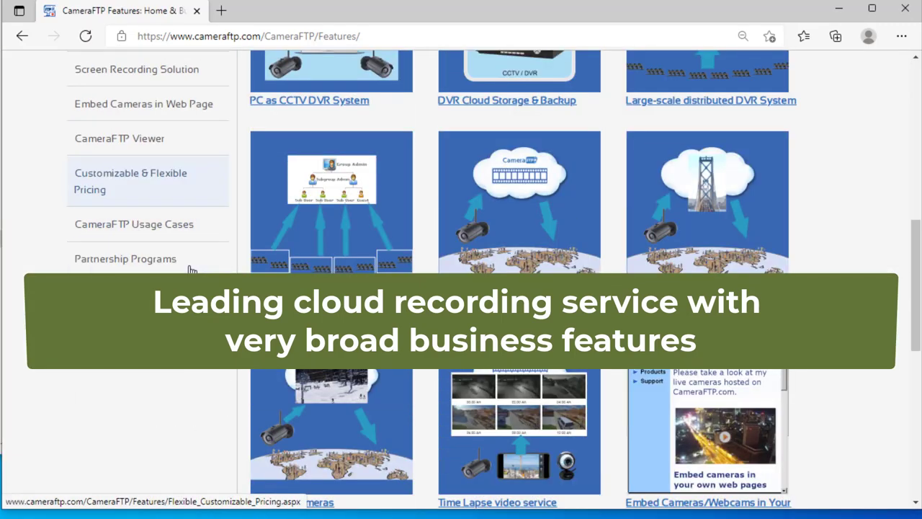